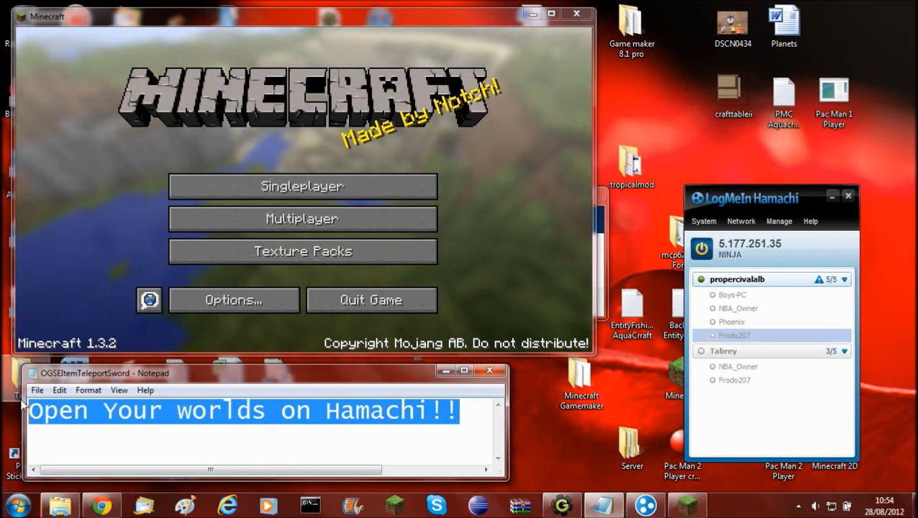
# - Start the Survival world from Singleplayer and host it over LAN on the local 192.168.0.2 address
pyautogui.click(302, 185)
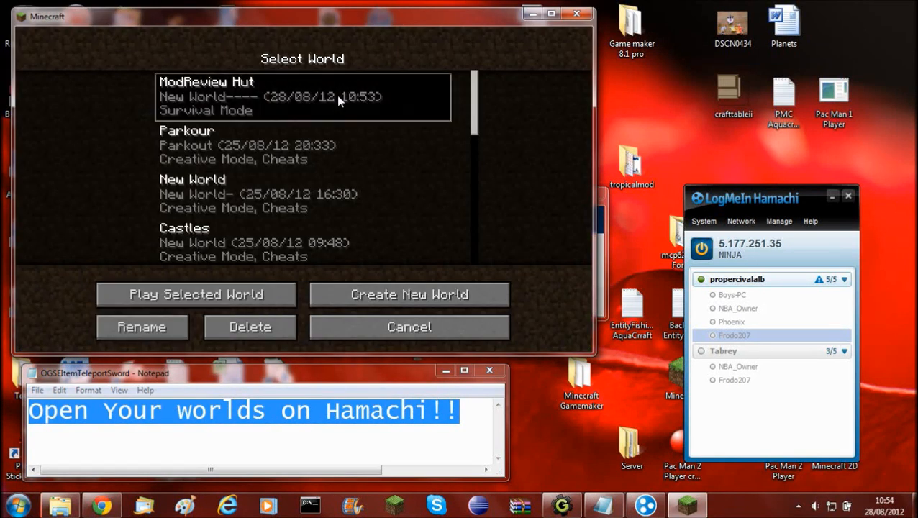
pyautogui.click(409, 327)
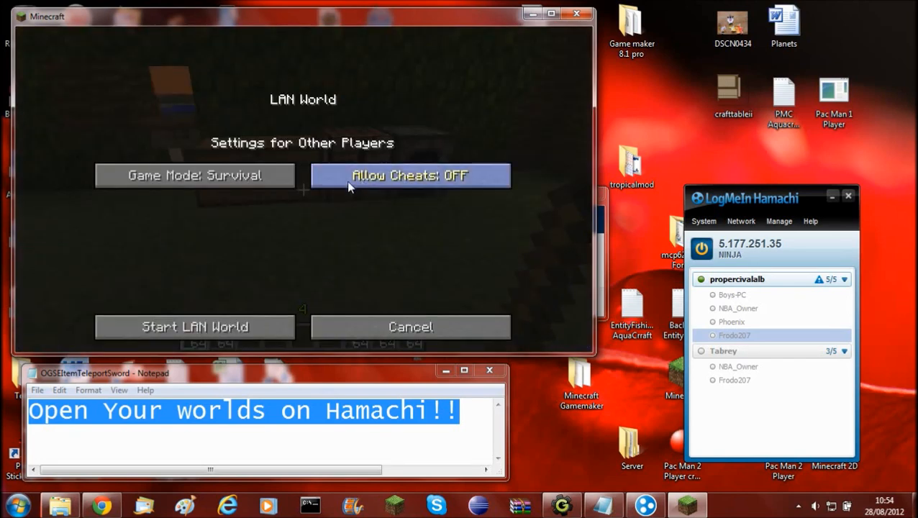
pyautogui.click(195, 326)
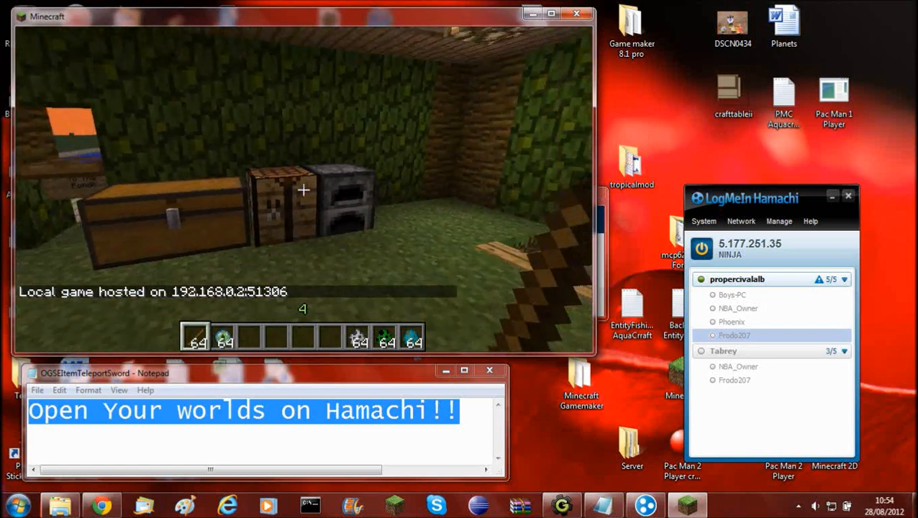
pyautogui.press('e')
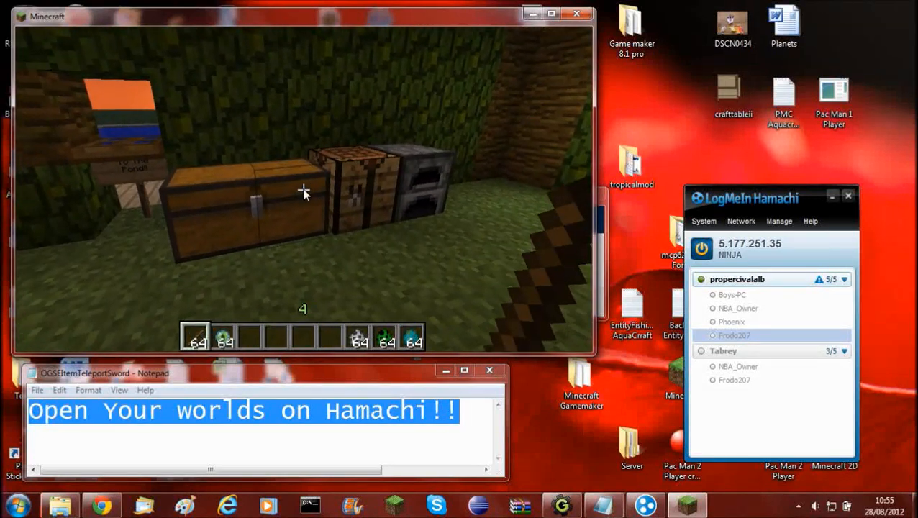
pyautogui.press('Escape')
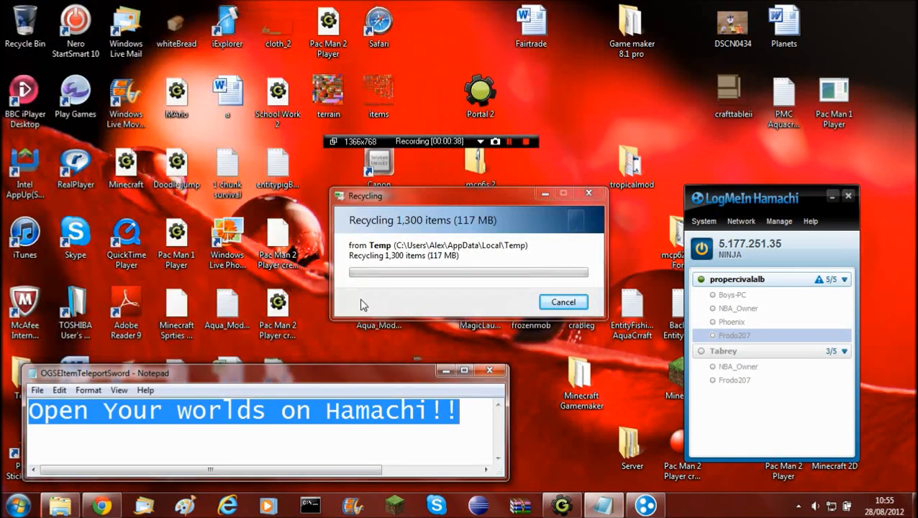
# - Search 'run' from the Start menu to reach the Run dialog for ncpa.cpl
pyautogui.click(17, 505)
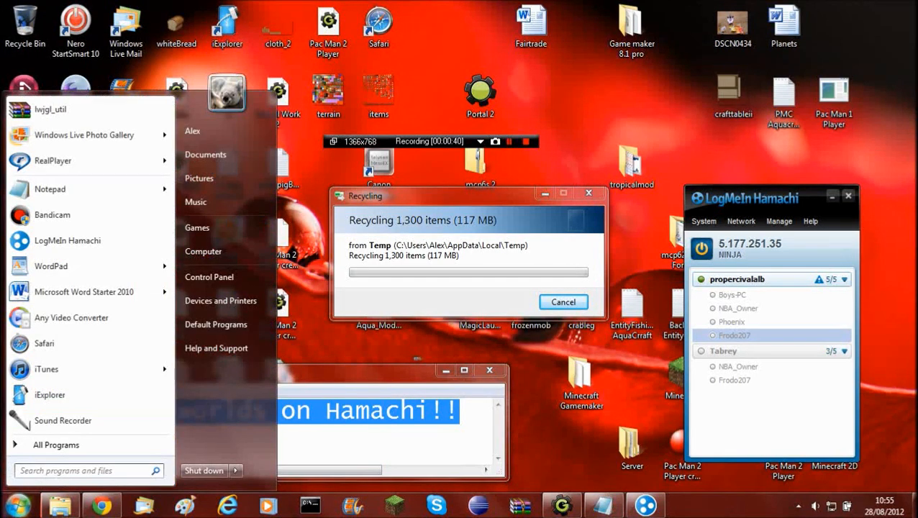
pyautogui.write('run')
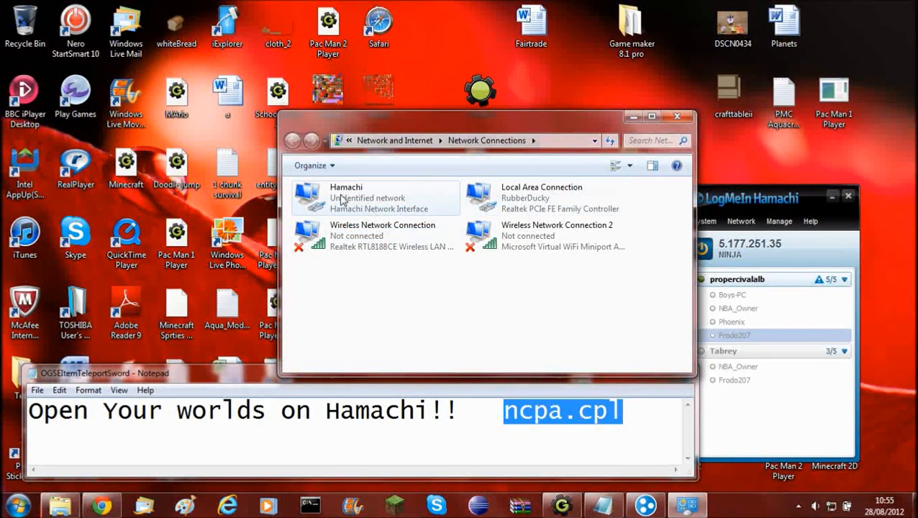
pyautogui.moveTo(367, 199)
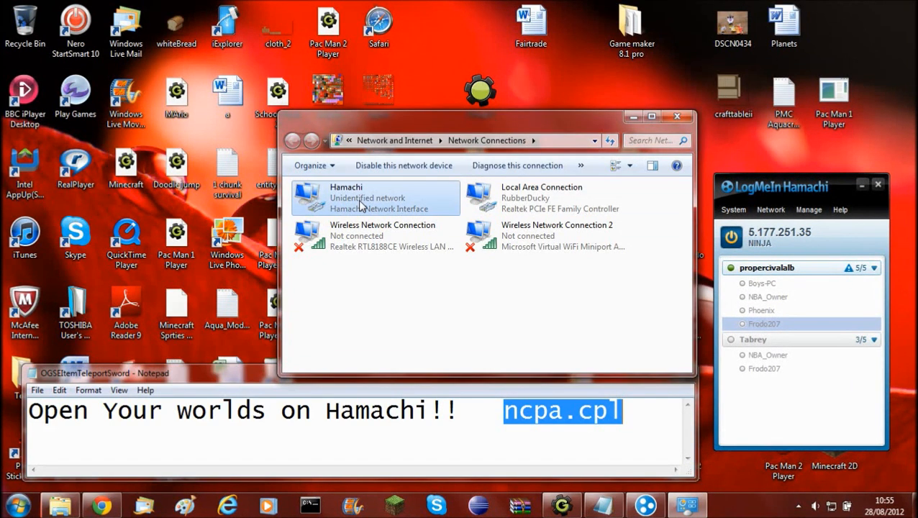
# - Reach the Hamachi adapter's IPv4 Advanced TCP/IP settings from its Properties
pyautogui.rightClick(360, 204)
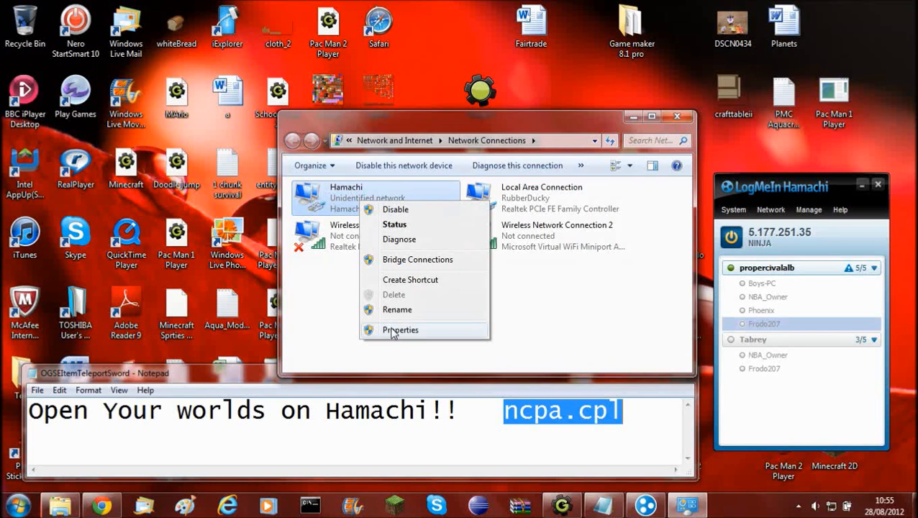
pyautogui.click(400, 329)
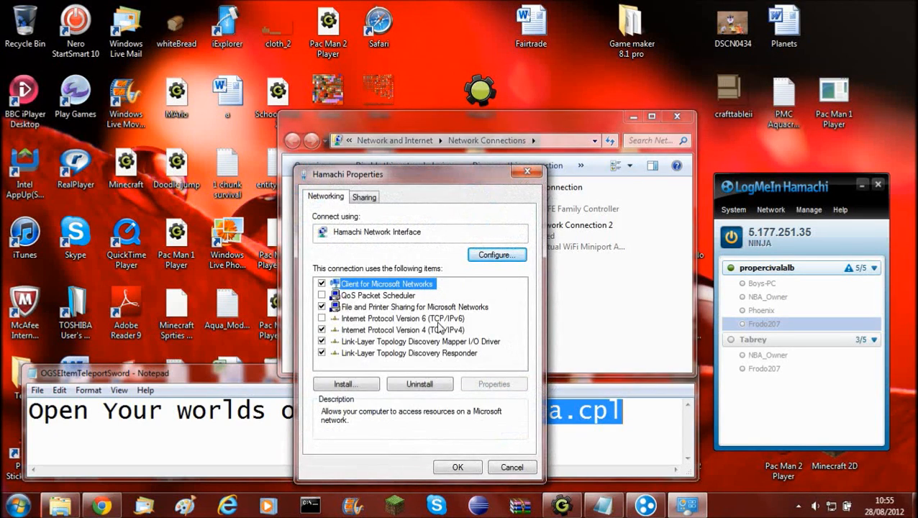
pyautogui.click(402, 329)
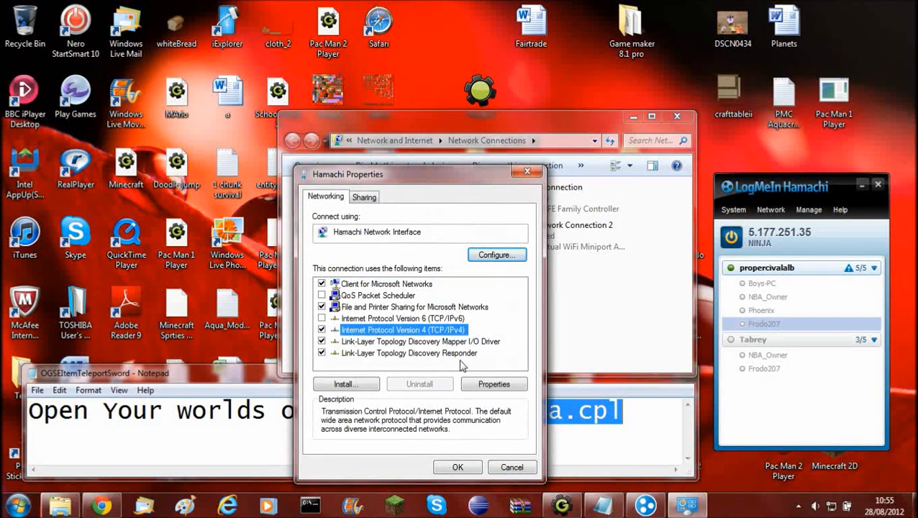
pyautogui.click(494, 383)
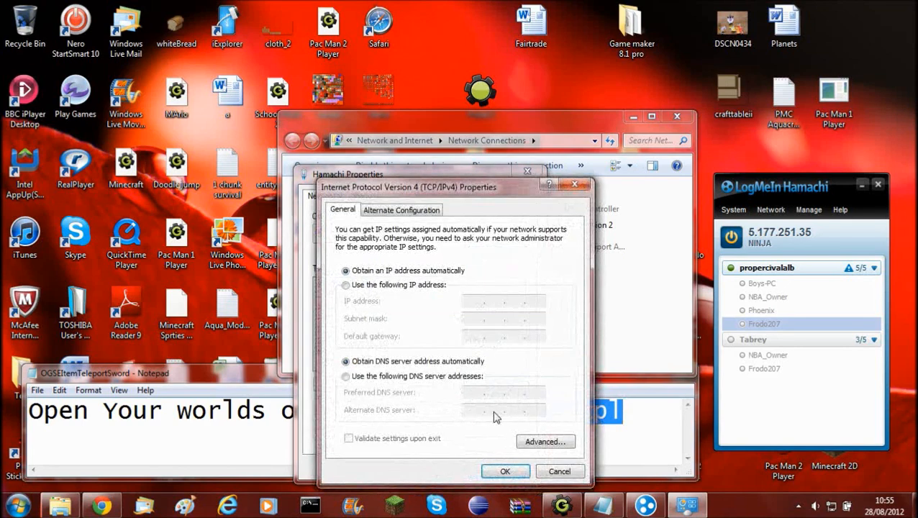
pyautogui.click(545, 440)
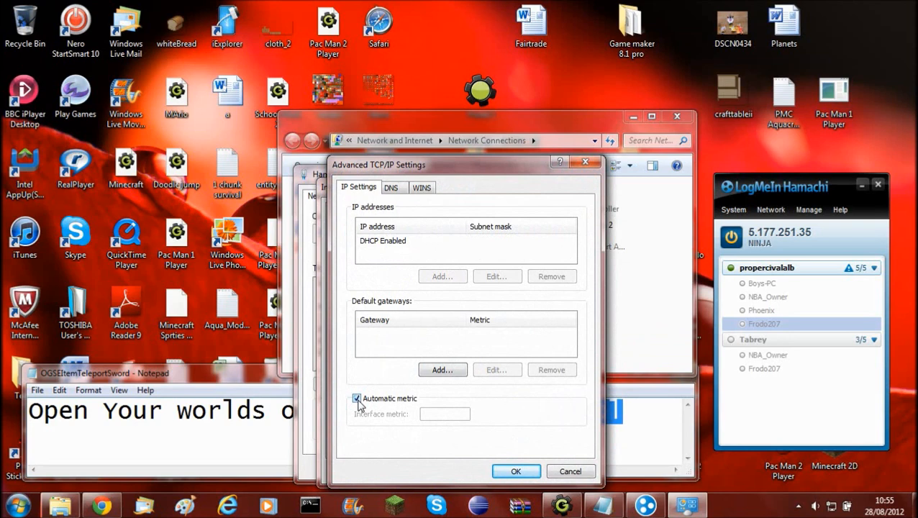
# - Turn off Automatic metric, set Hamachi's interface metric to 1 and save the properties
pyautogui.click(357, 399)
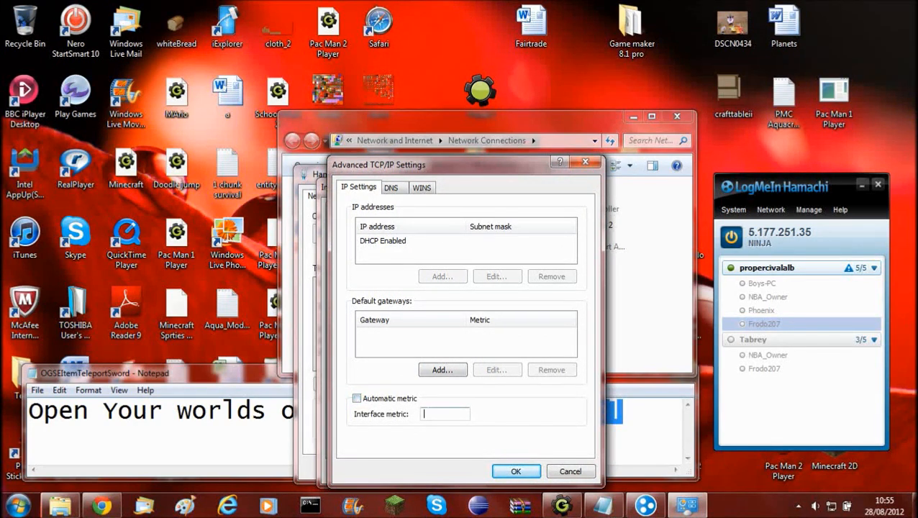
pyautogui.write('1')
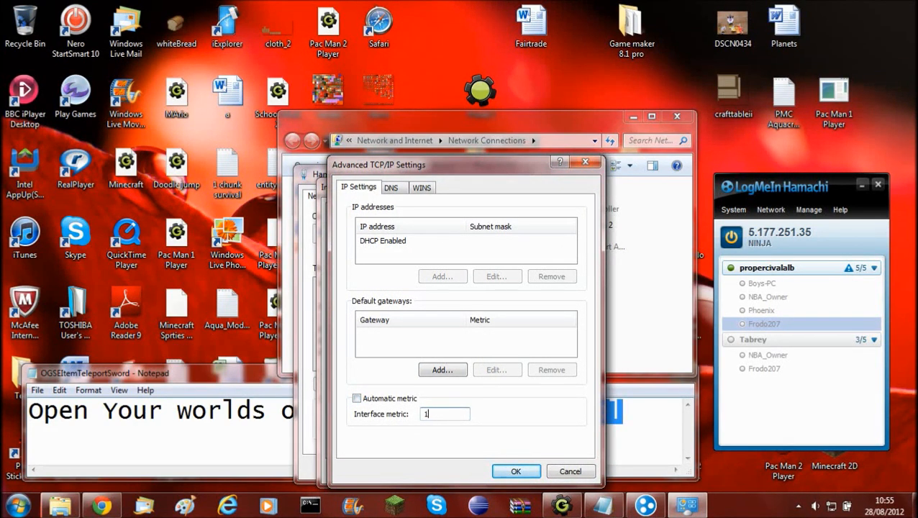
pyautogui.click(515, 472)
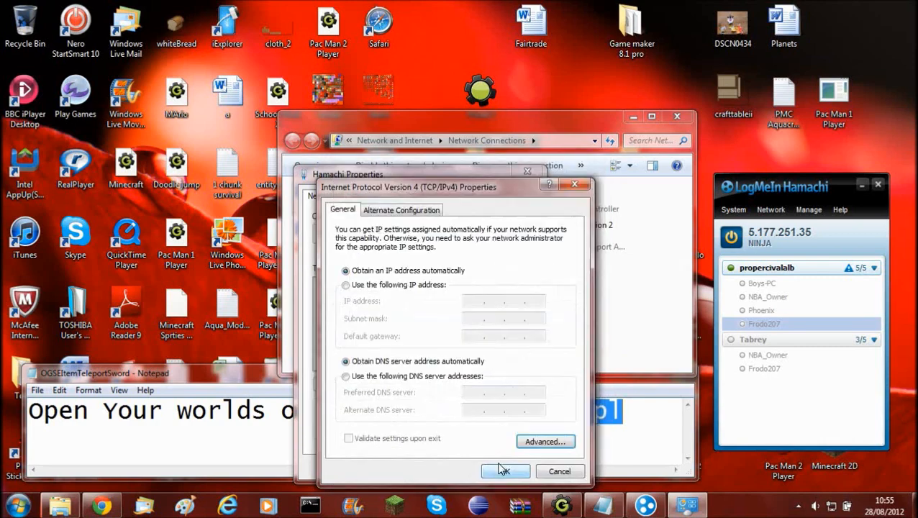
pyautogui.click(504, 471)
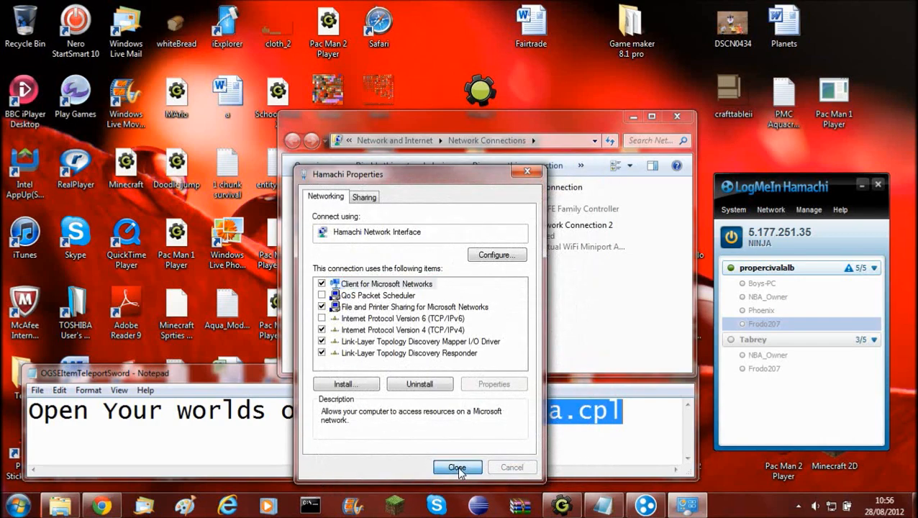
pyautogui.click(457, 466)
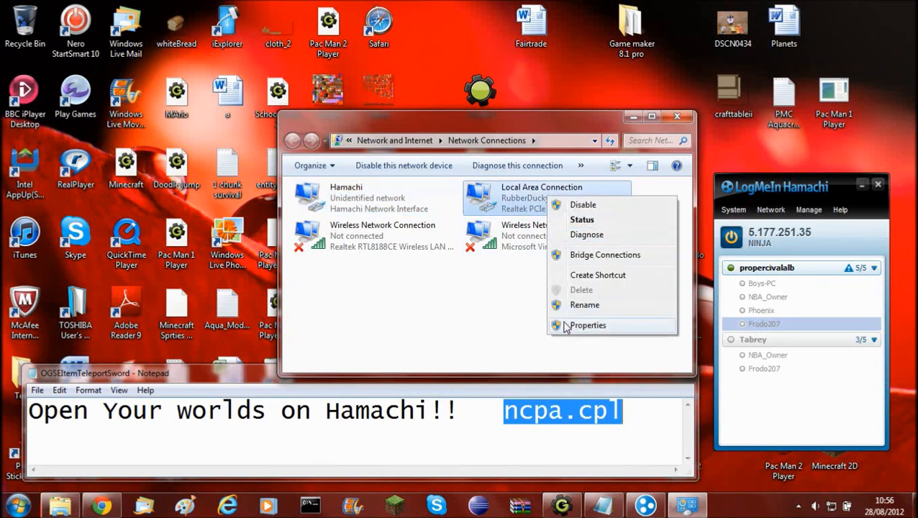
# - Set Local Area Connection's IPv4 interface metric to a fixed 2 with Automatic metric off, and save
pyautogui.click(587, 325)
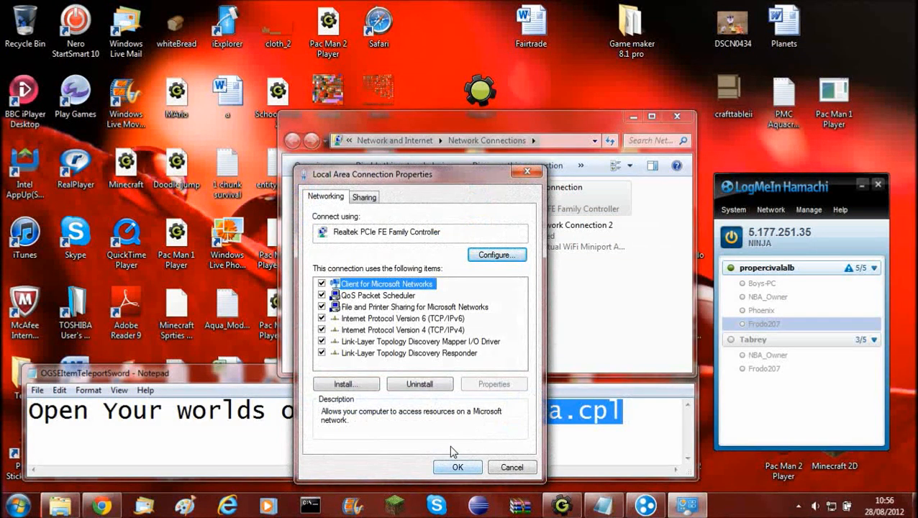
pyautogui.click(400, 329)
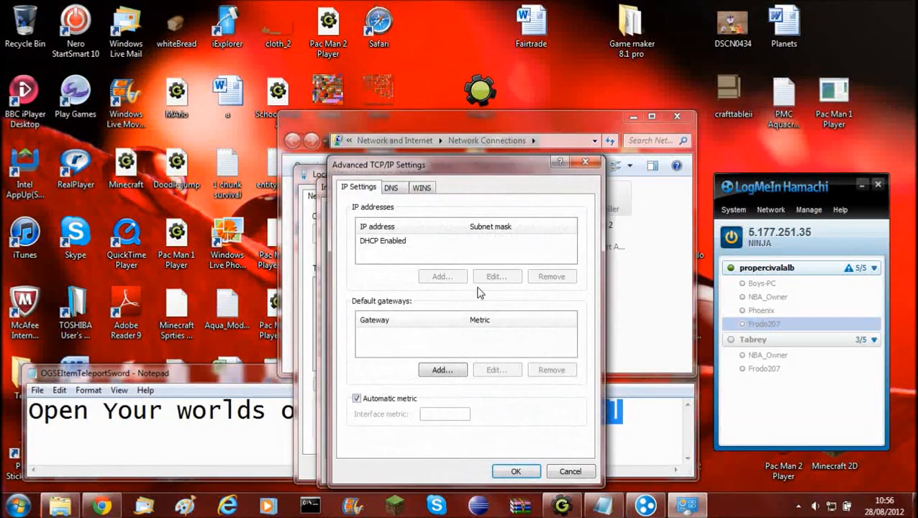
pyautogui.click(357, 397)
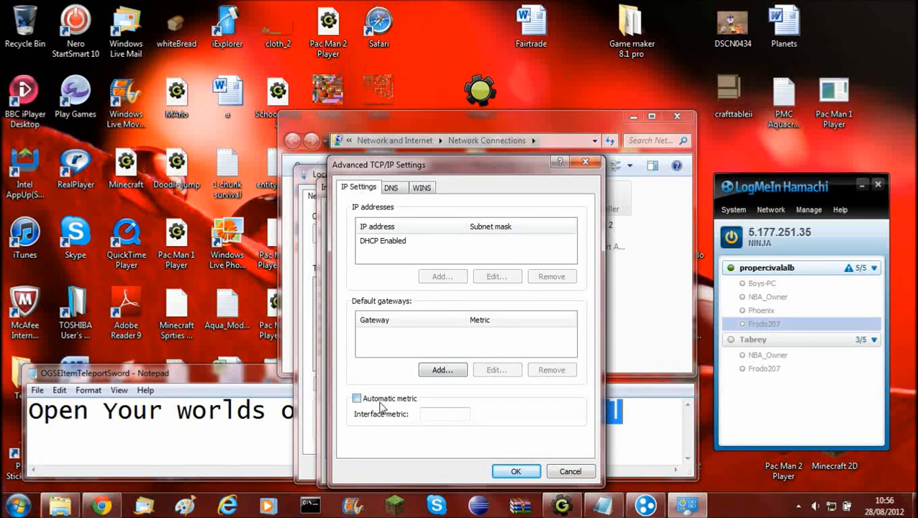
pyautogui.write('2')
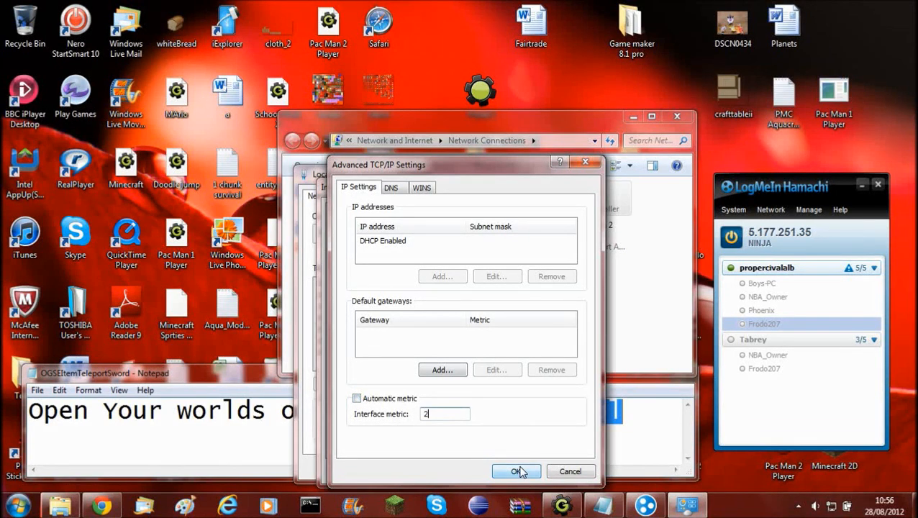
pyautogui.click(515, 472)
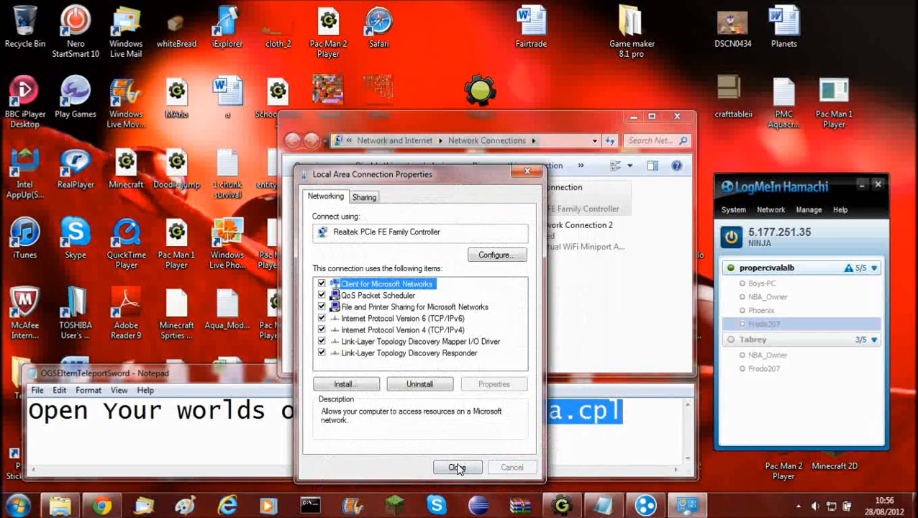
pyautogui.click(457, 466)
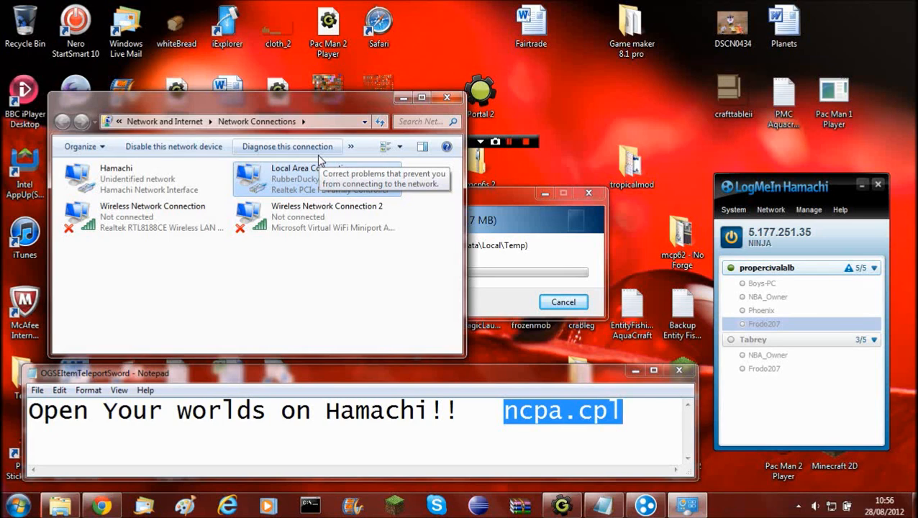
pyautogui.moveTo(331, 190)
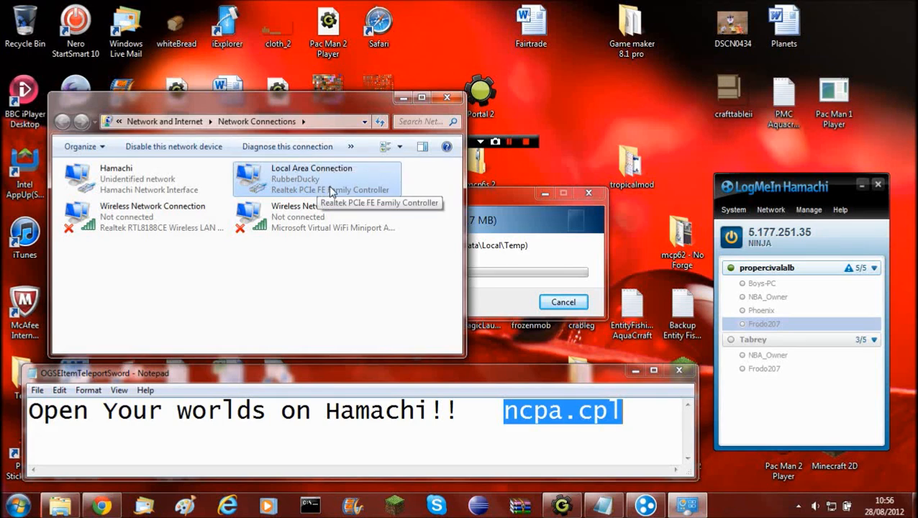
pyautogui.moveTo(687, 216)
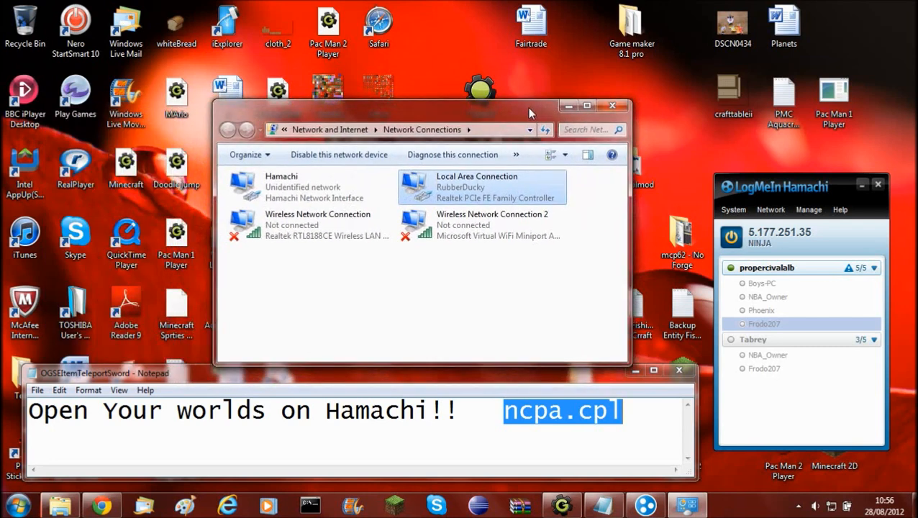
pyautogui.moveTo(476, 184)
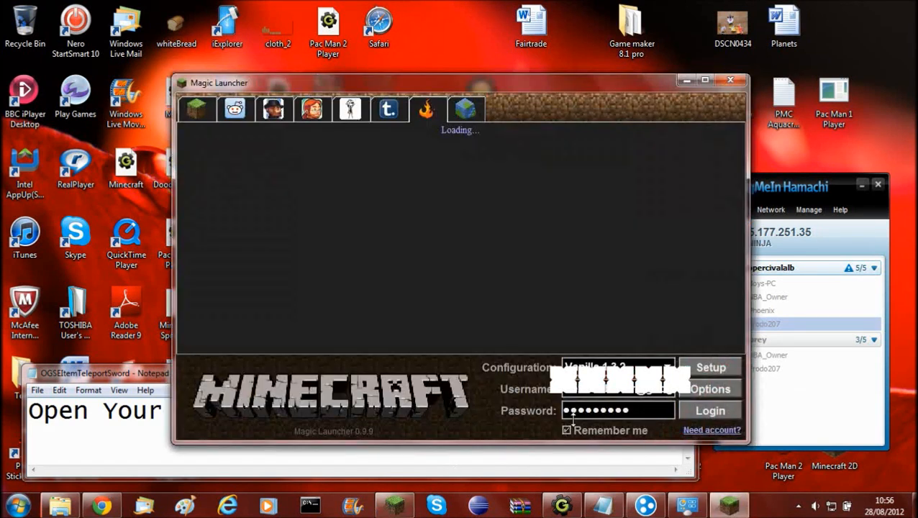
# - Log in through Magic Launcher with the stored credentials to start Minecraft
pyautogui.click(710, 410)
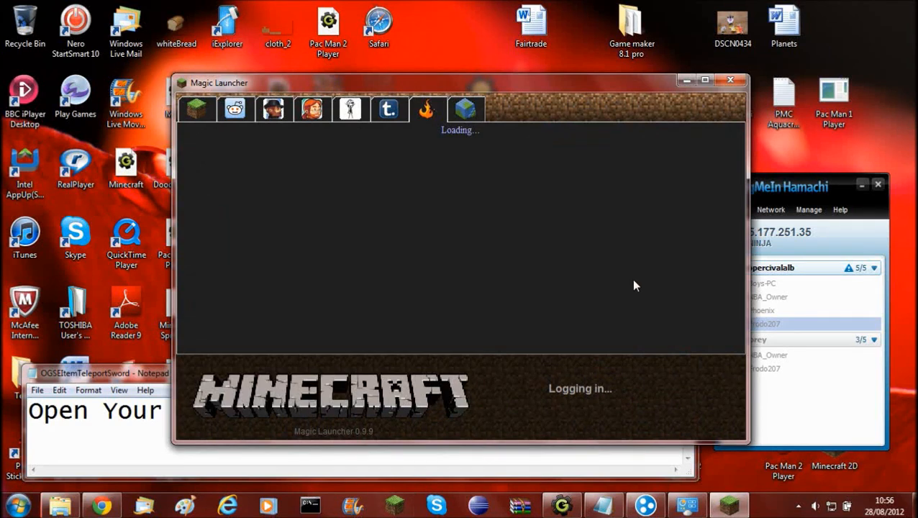
pyautogui.moveTo(544, 89)
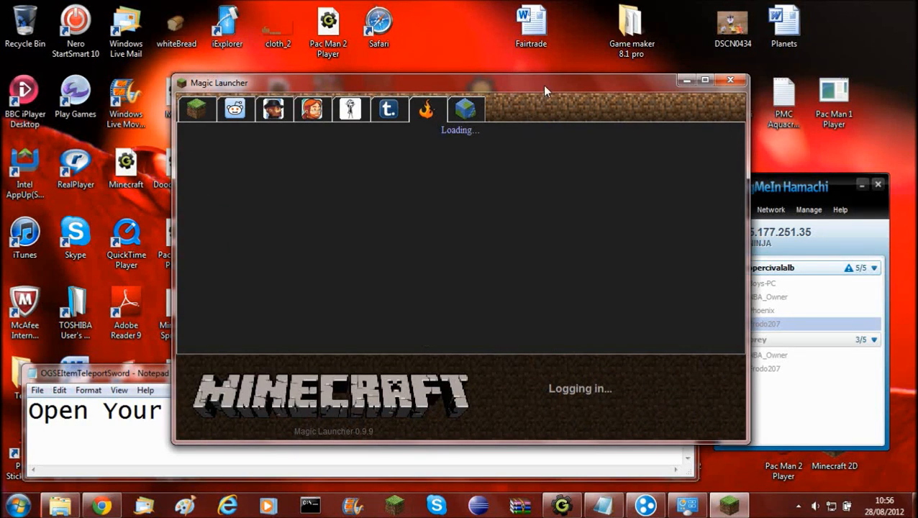
pyautogui.moveTo(550, 90)
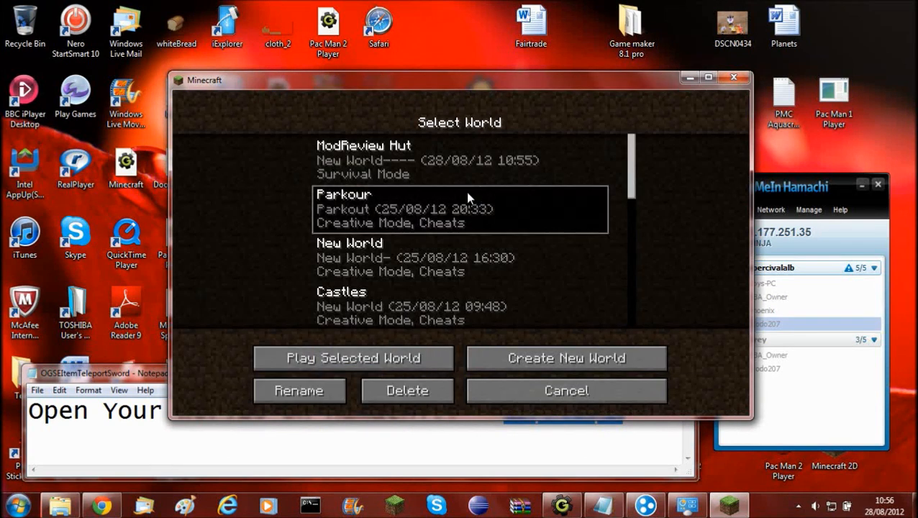
pyautogui.click(351, 357)
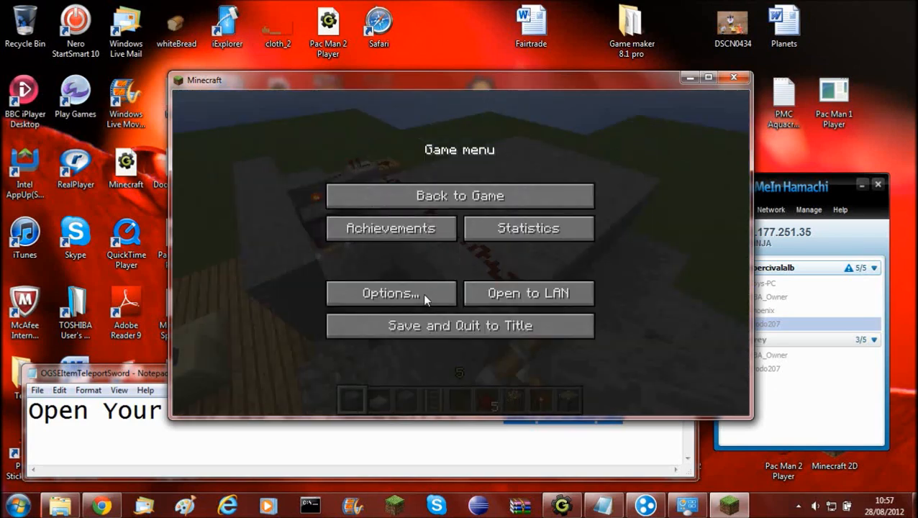
pyautogui.click(528, 294)
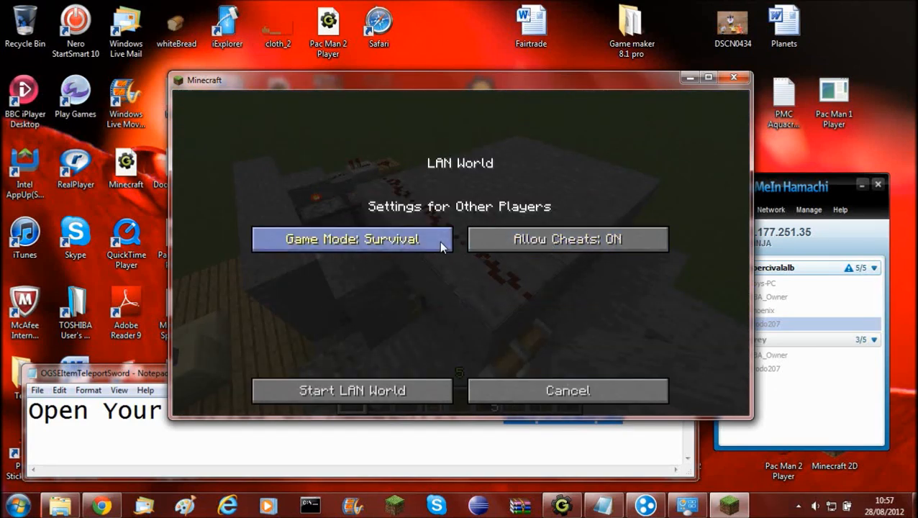
pyautogui.click(351, 390)
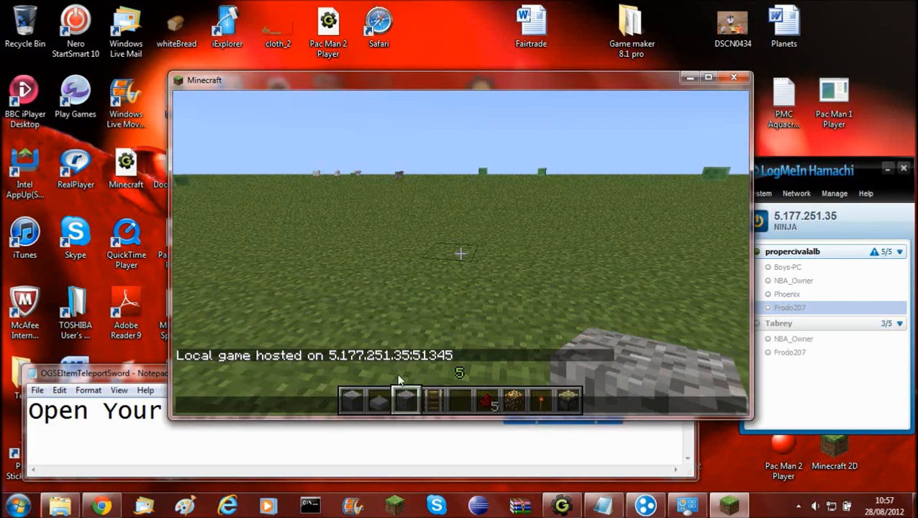
pyautogui.press('Escape')
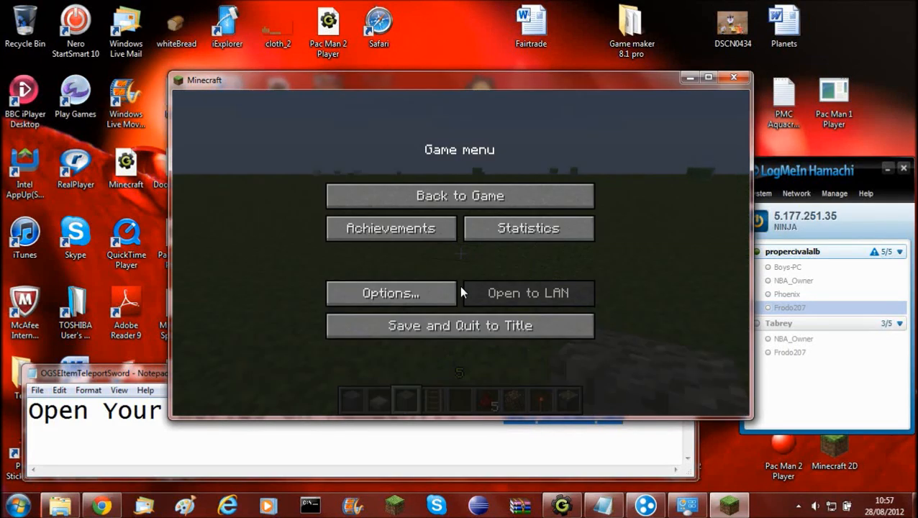
# - Save and quit to the title screen, then reach Direct Connect from Multiplayer
pyautogui.click(460, 325)
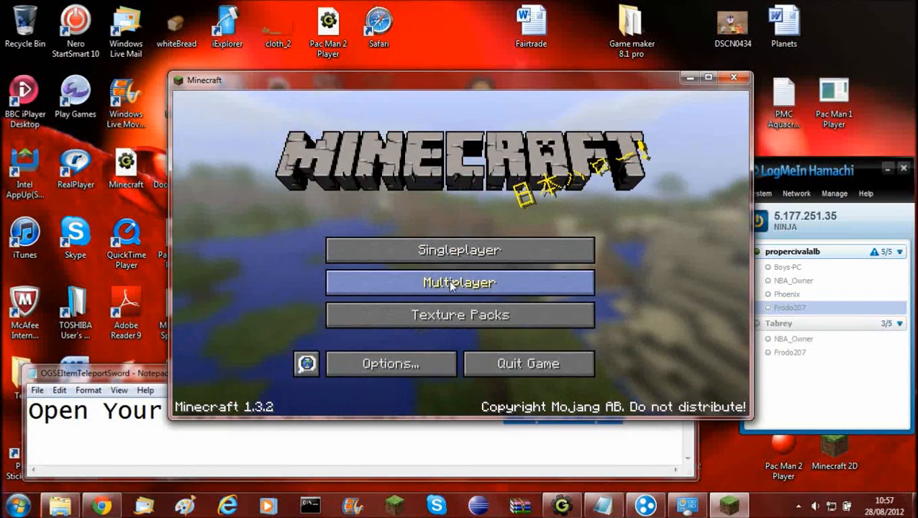
pyautogui.click(459, 282)
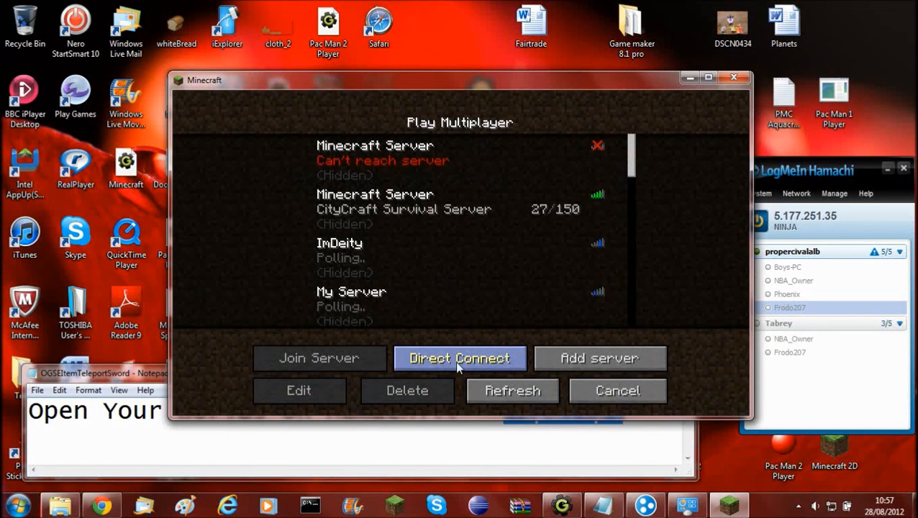
pyautogui.click(459, 357)
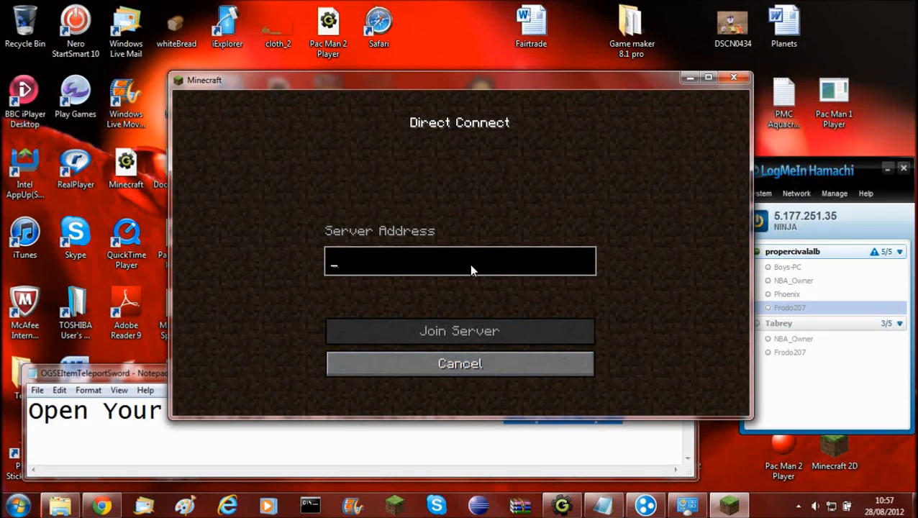
# - Enter the Hamachi IP 5.177.251.35 as the server address, clear it, and cancel the connection
pyautogui.write('5.177.')
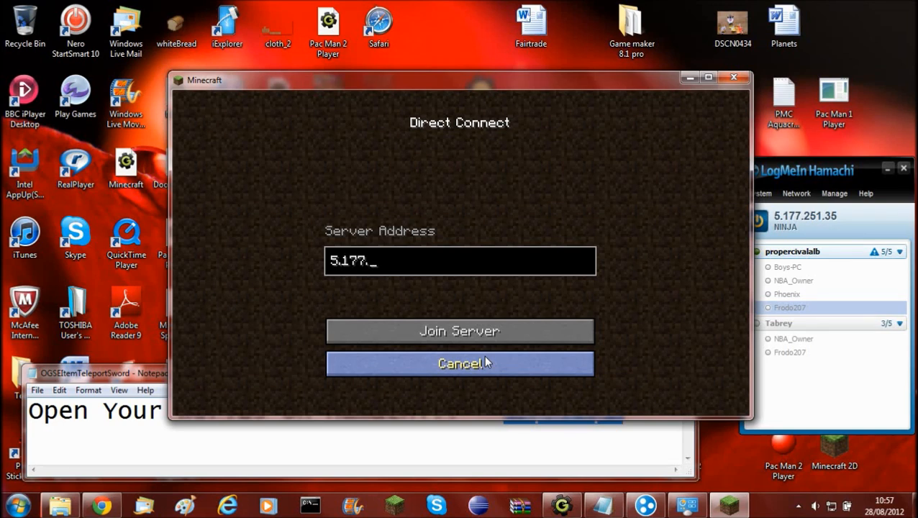
pyautogui.write('251.')
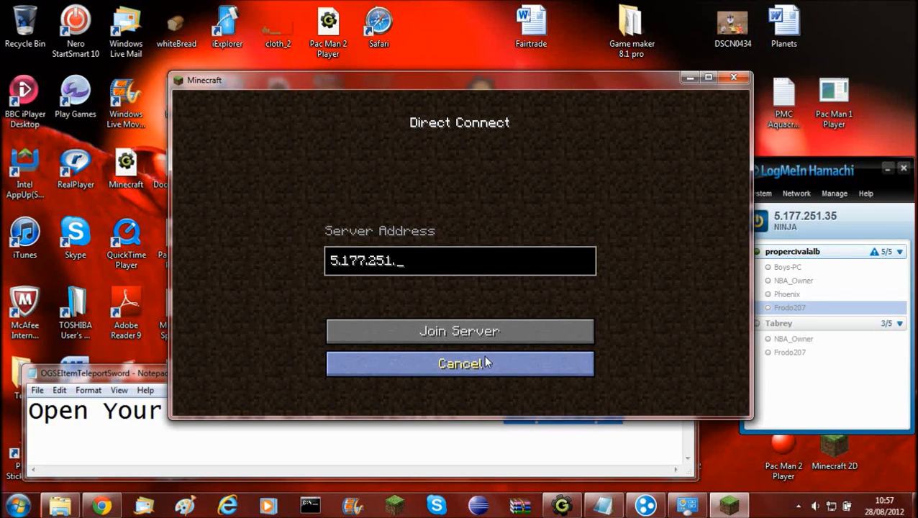
pyautogui.write('35')
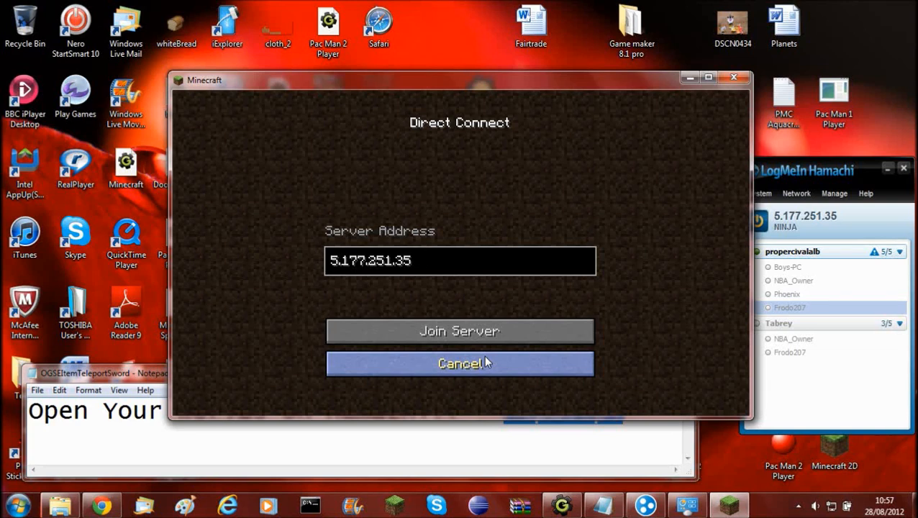
pyautogui.moveTo(699, 116)
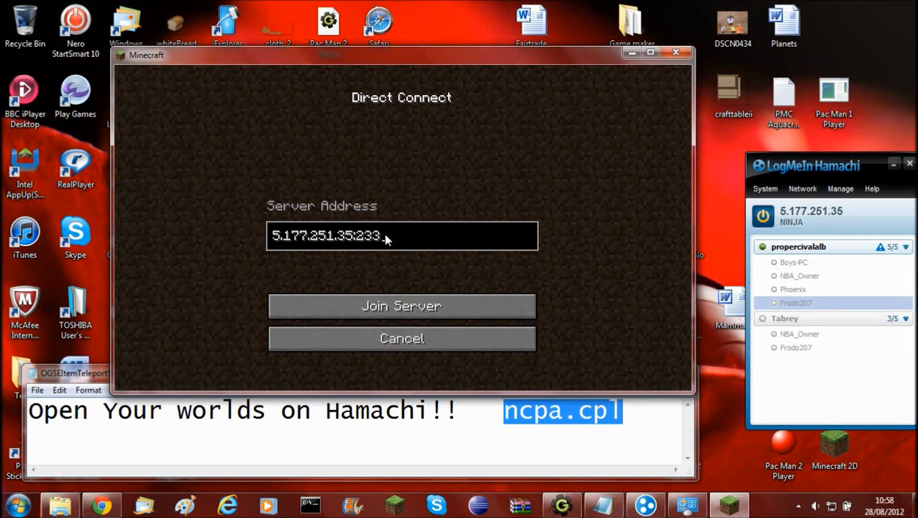
pyautogui.press('Backspace')
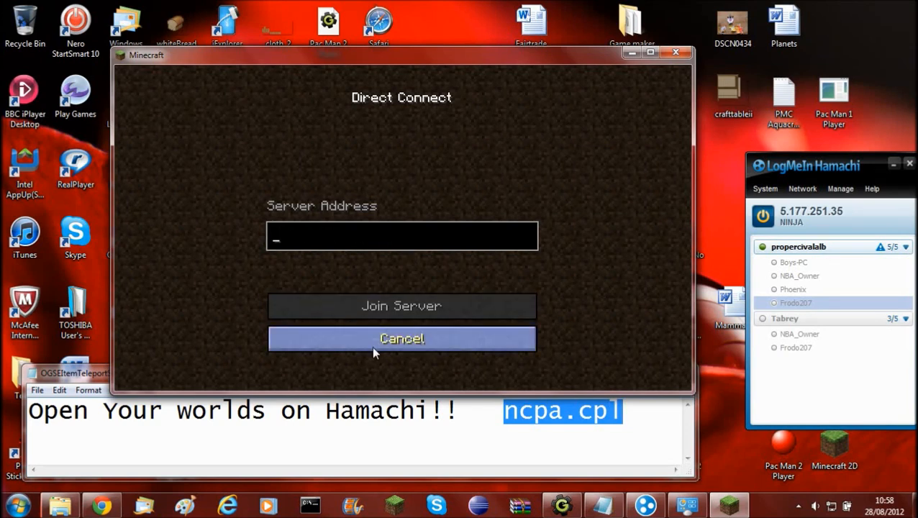
pyautogui.click(401, 340)
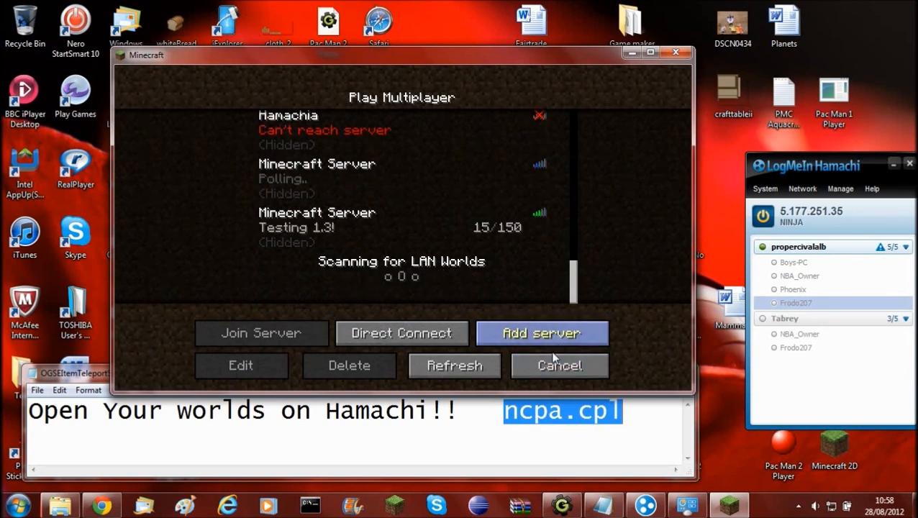
# - Cancel out of Play Multiplayer to the title screen and reposition the game window
pyautogui.click(558, 365)
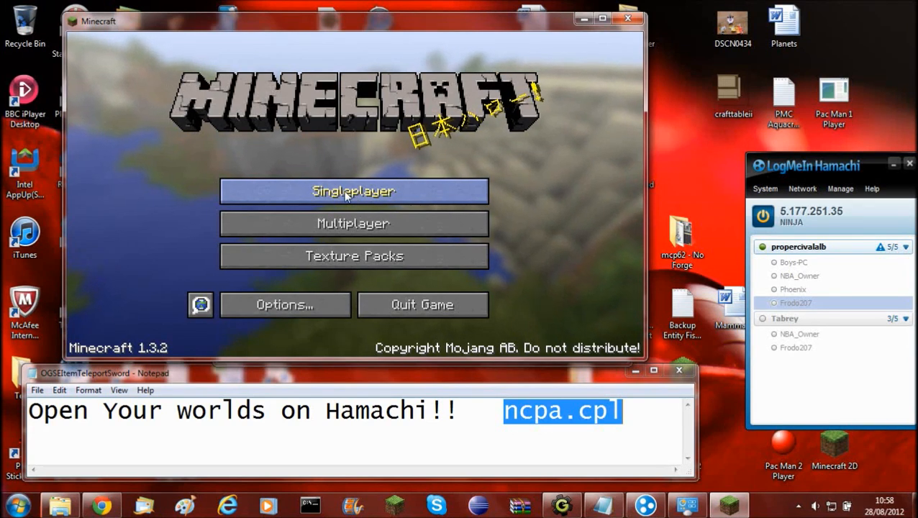
pyautogui.moveTo(380, 113)
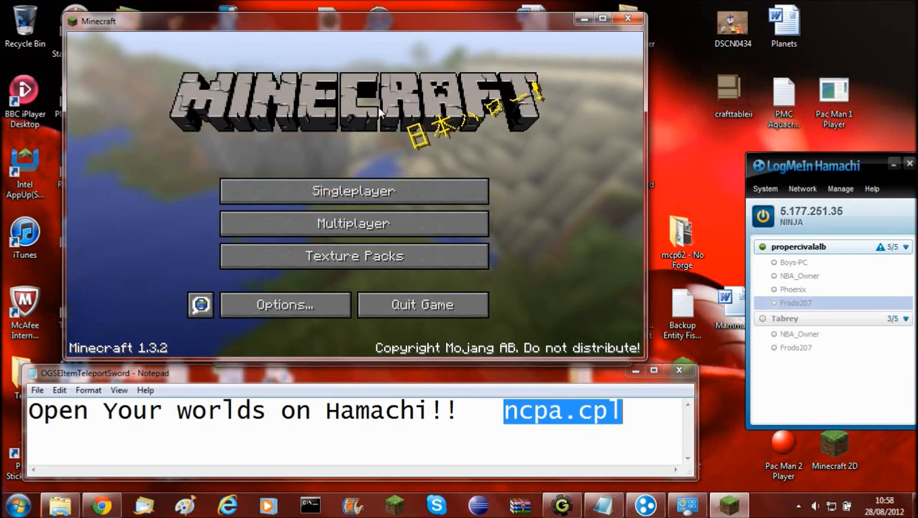
pyautogui.moveTo(354, 190)
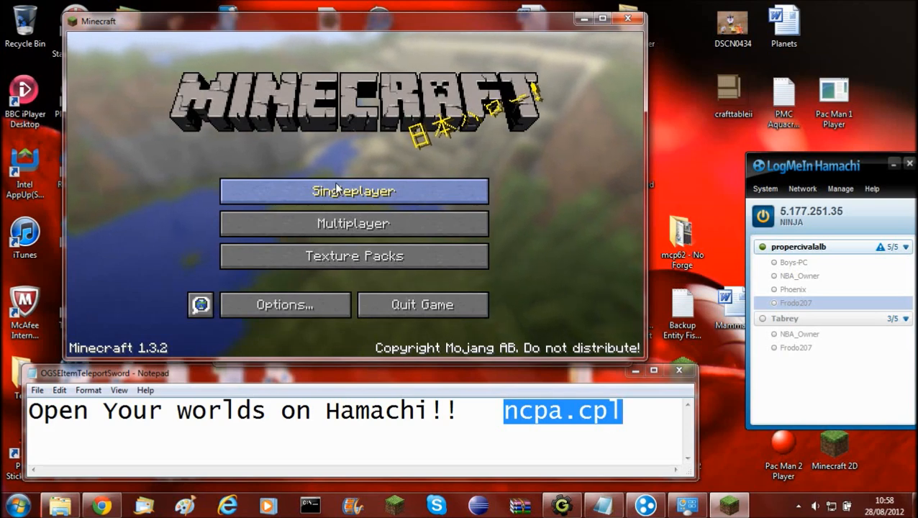
pyautogui.moveTo(353, 19); pyautogui.dragTo(316, 11)
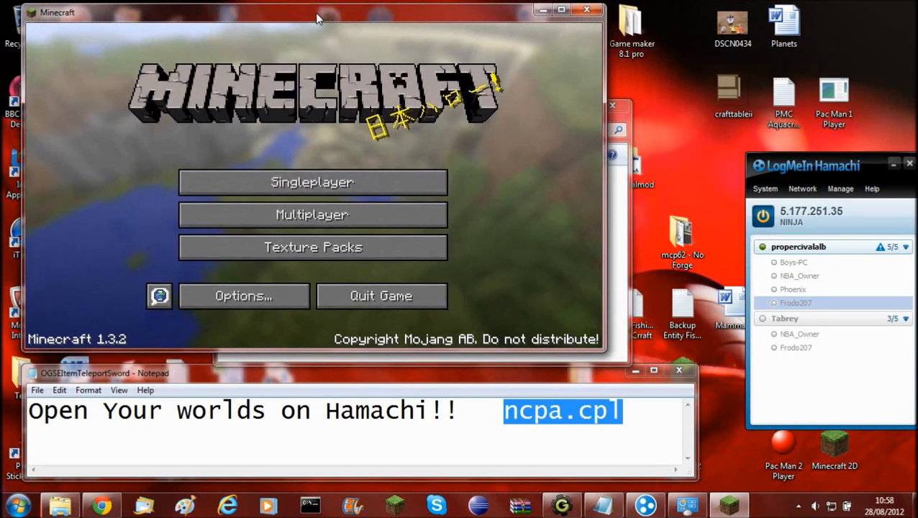
pyautogui.moveTo(316, 17); pyautogui.dragTo(345, 32)
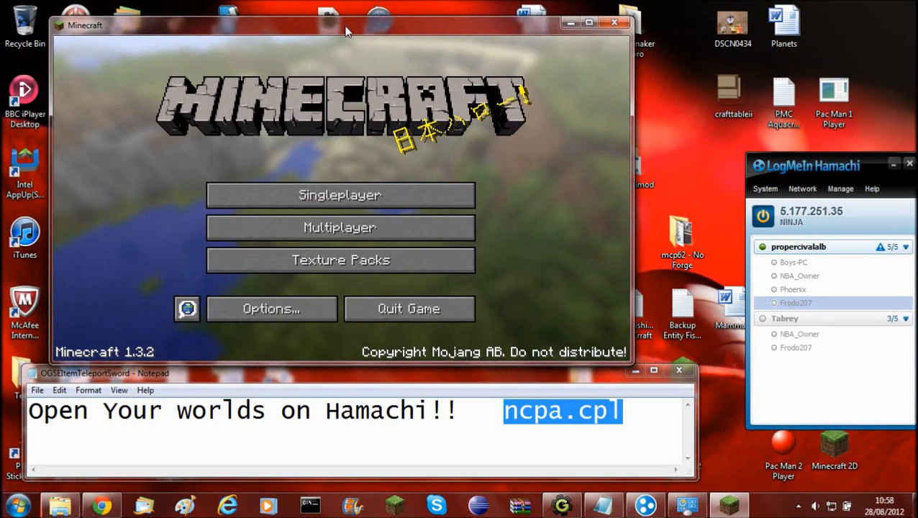